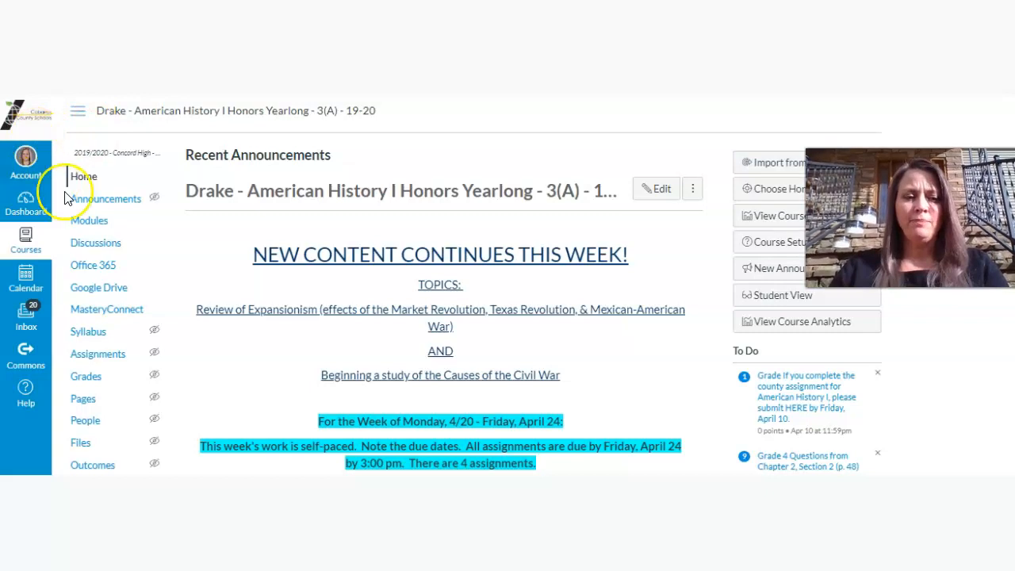
mouse_move(350, 253)
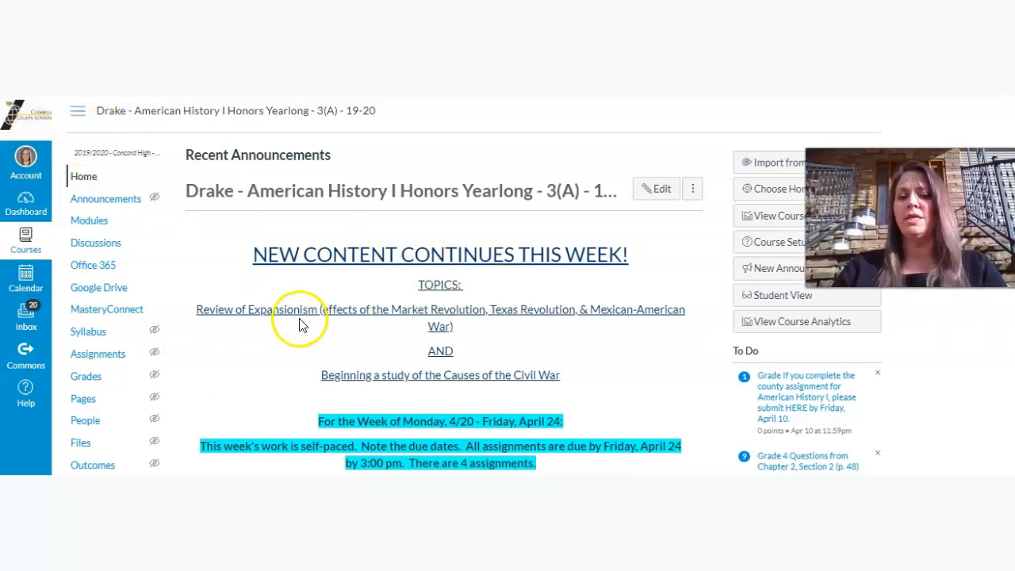
Open the HAMI Checklist for Week of 4/20-4/24 from the homepage link.
drag(273, 310, 508, 309)
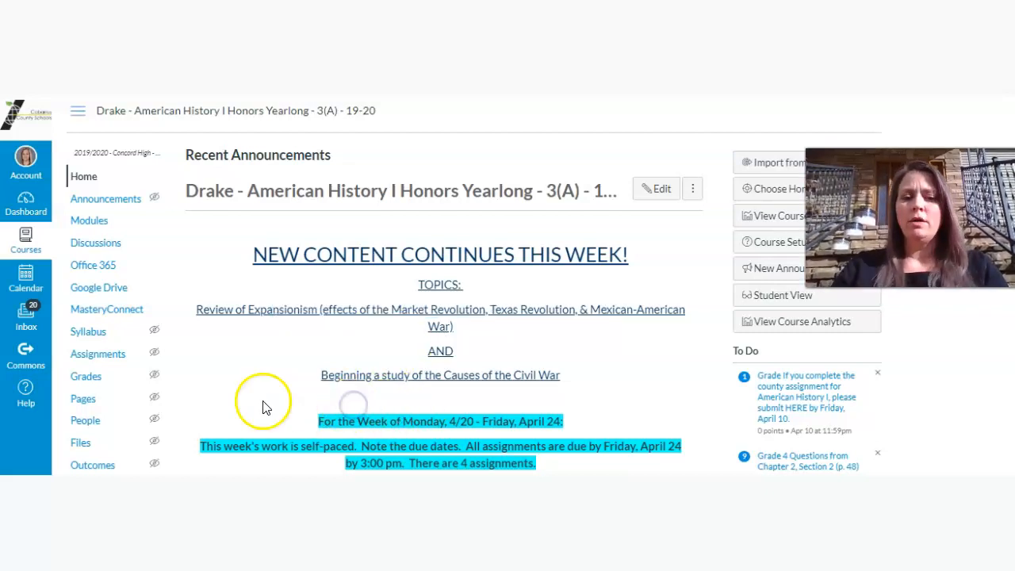
scroll(down, 3)
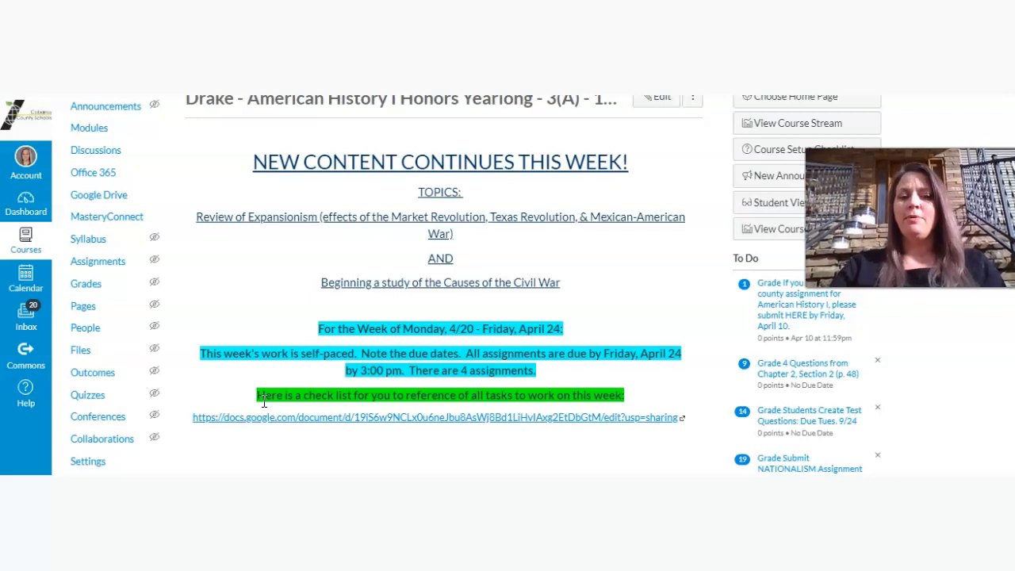
scroll(down, 3)
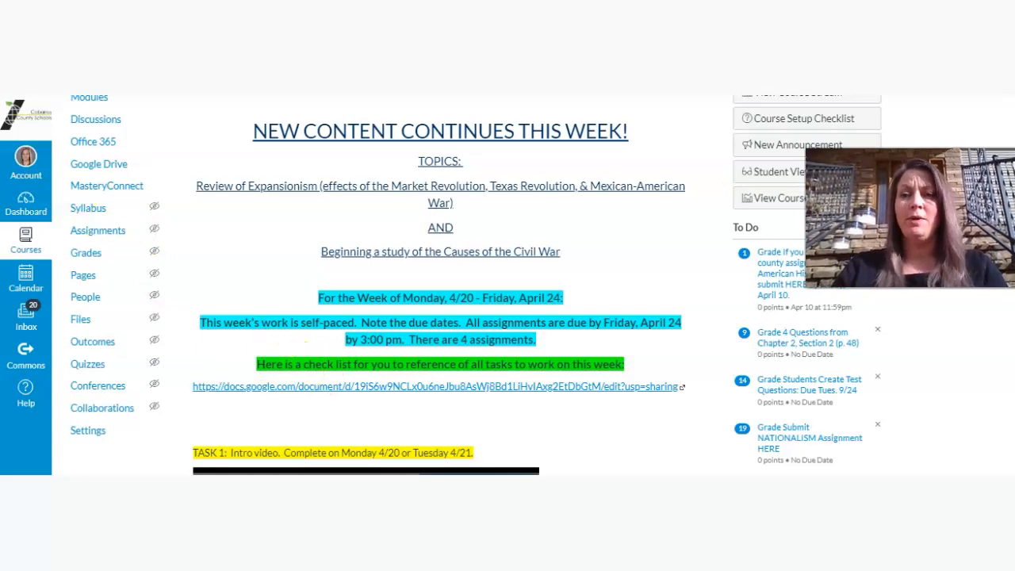
click(436, 387)
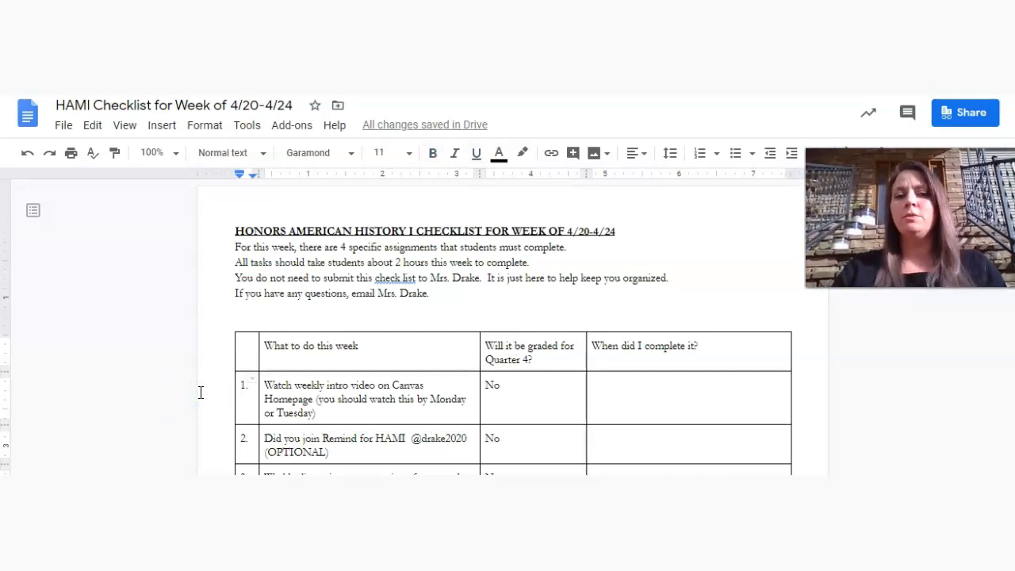
Scroll through the checklist table of this week's tasks in Google Docs.
scroll(down, 3)
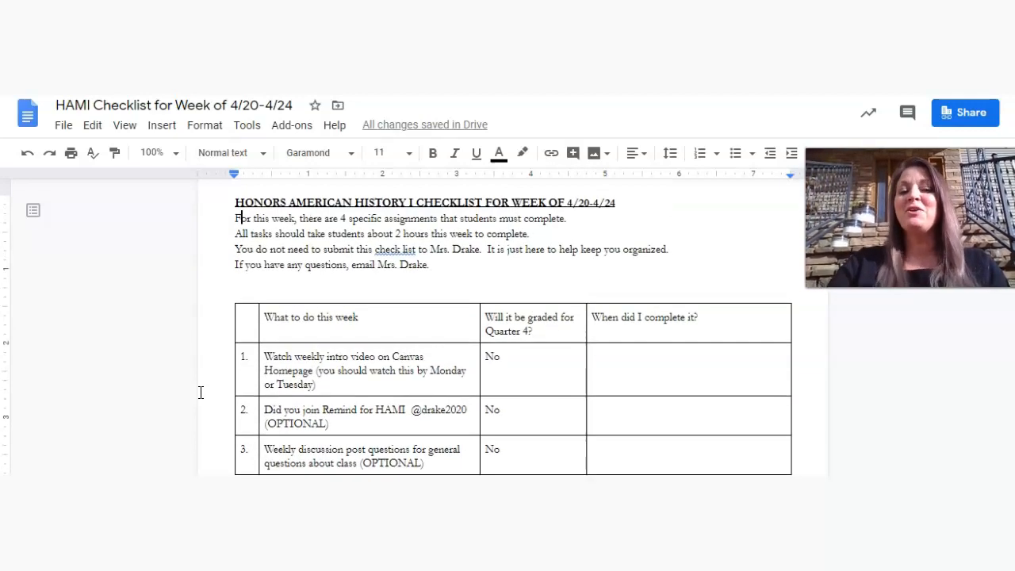
mouse_move(35, 445)
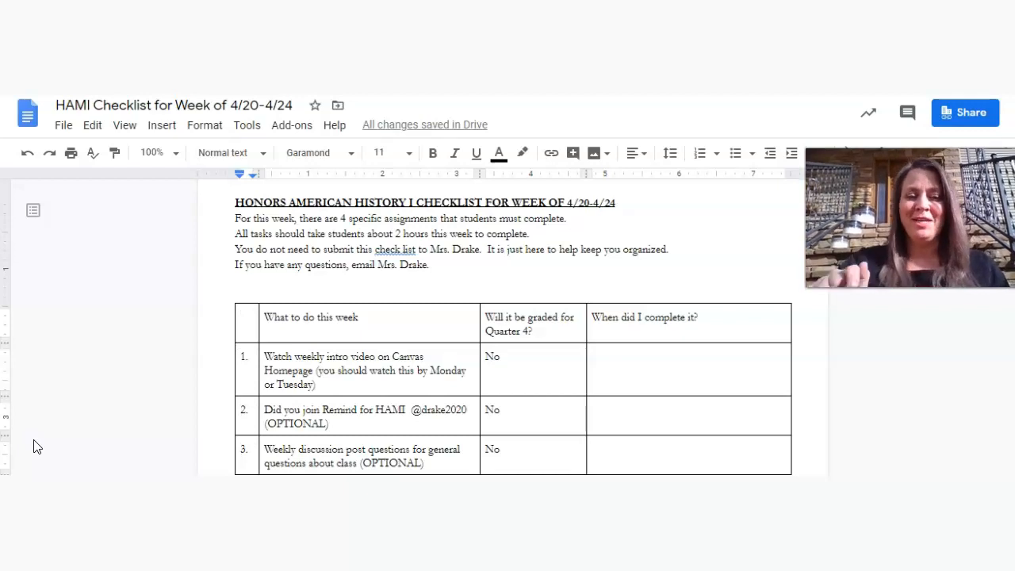
scroll(down, 3)
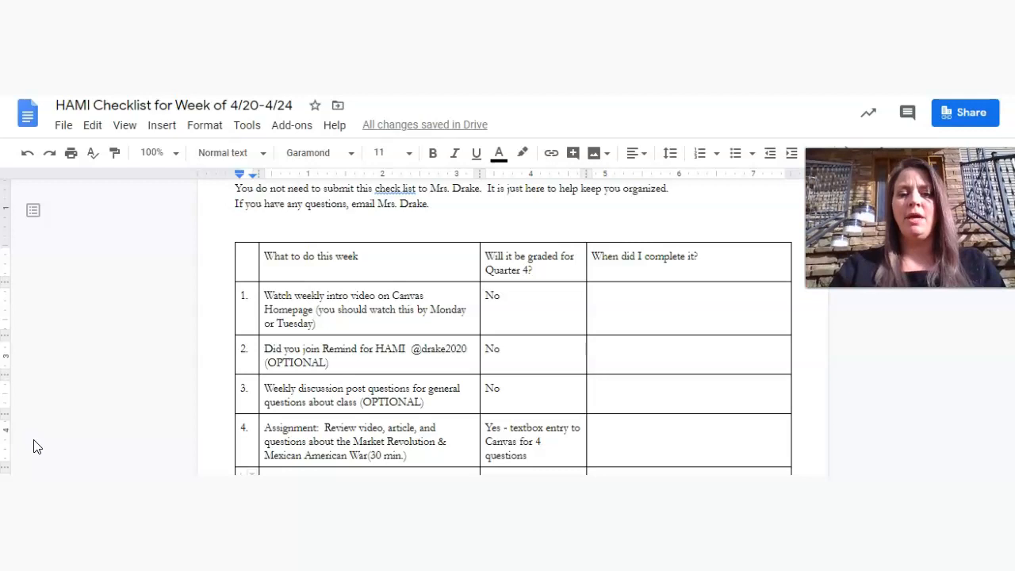
scroll(down, 3)
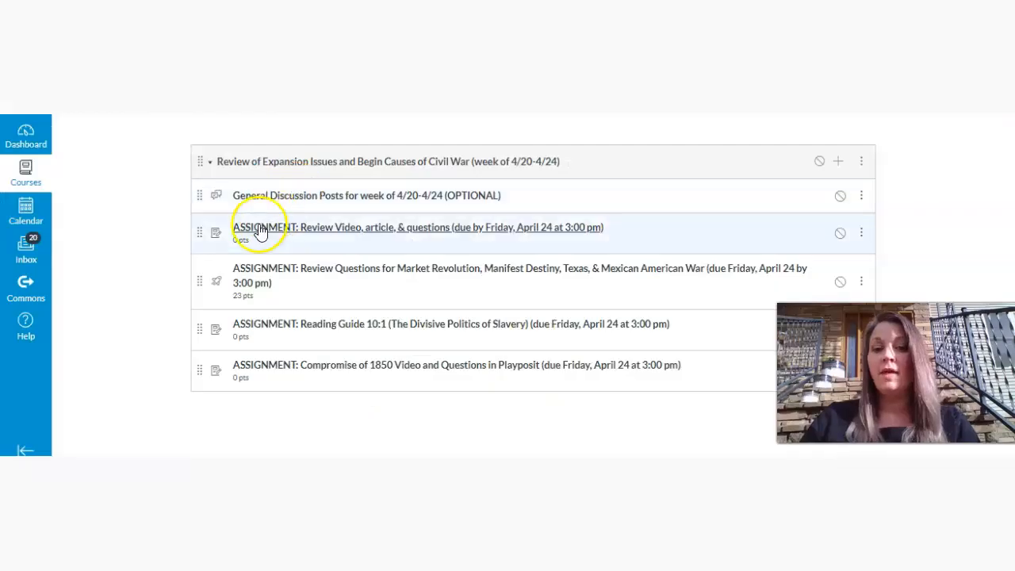
mouse_move(412, 235)
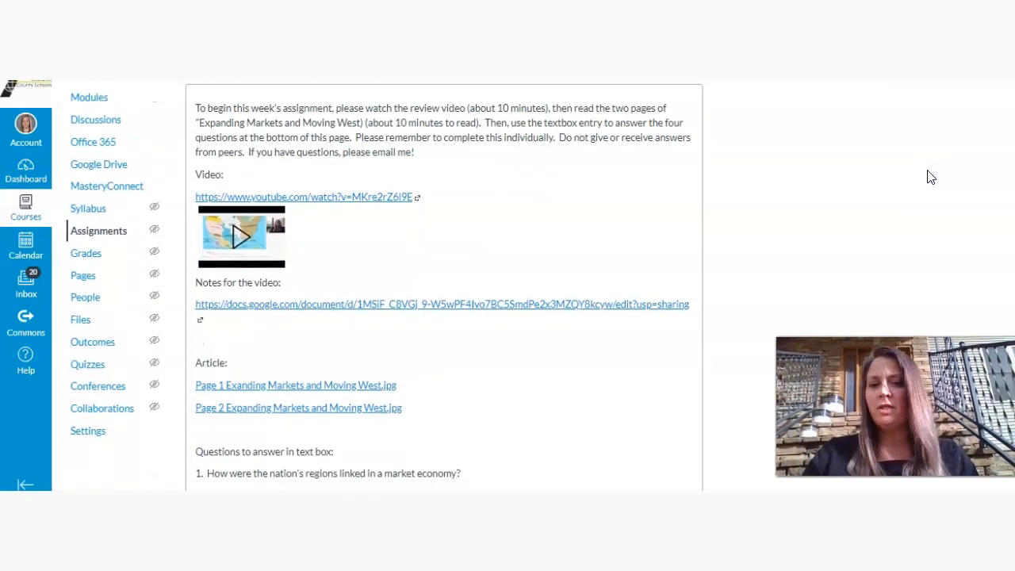
Scroll through the video-and-article assignment's links, four questions and text-entry submission type.
scroll(down, 3)
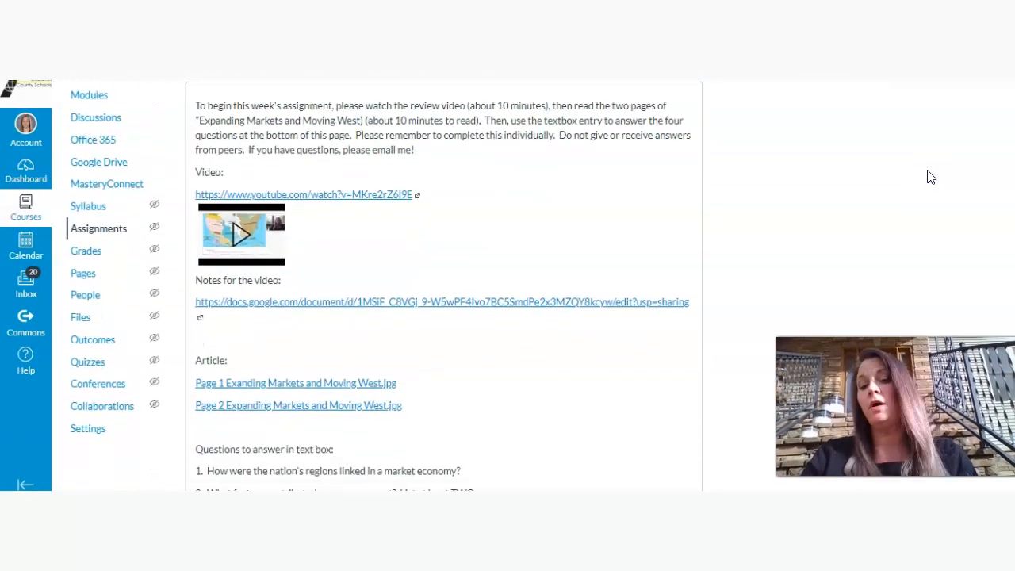
scroll(down, 3)
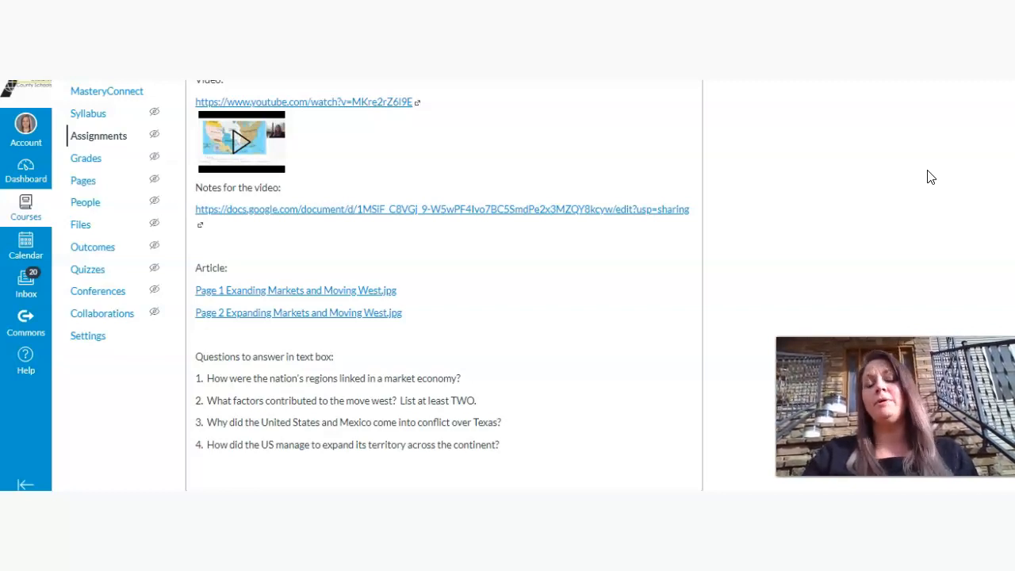
scroll(down, 3)
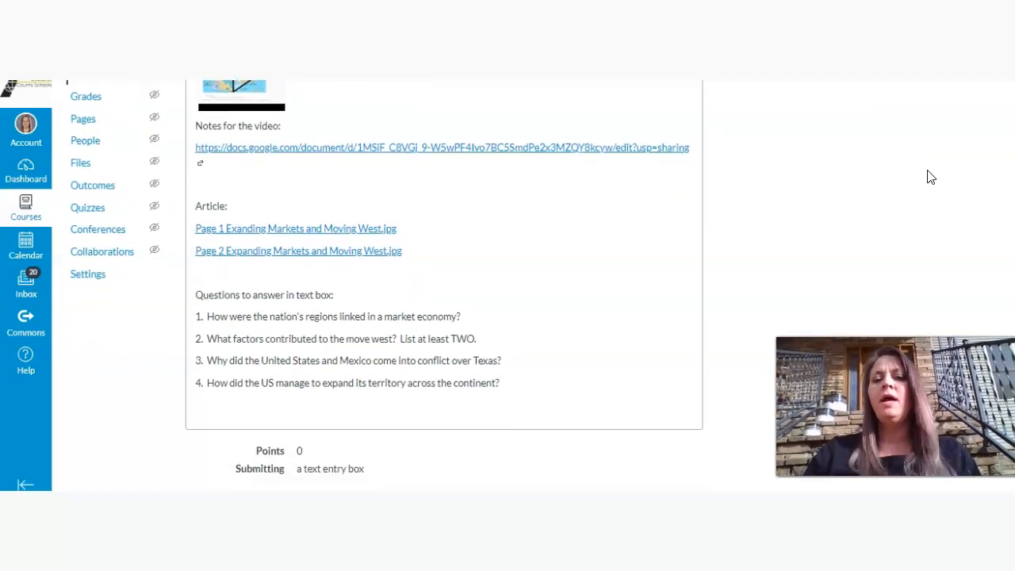
scroll(down, 3)
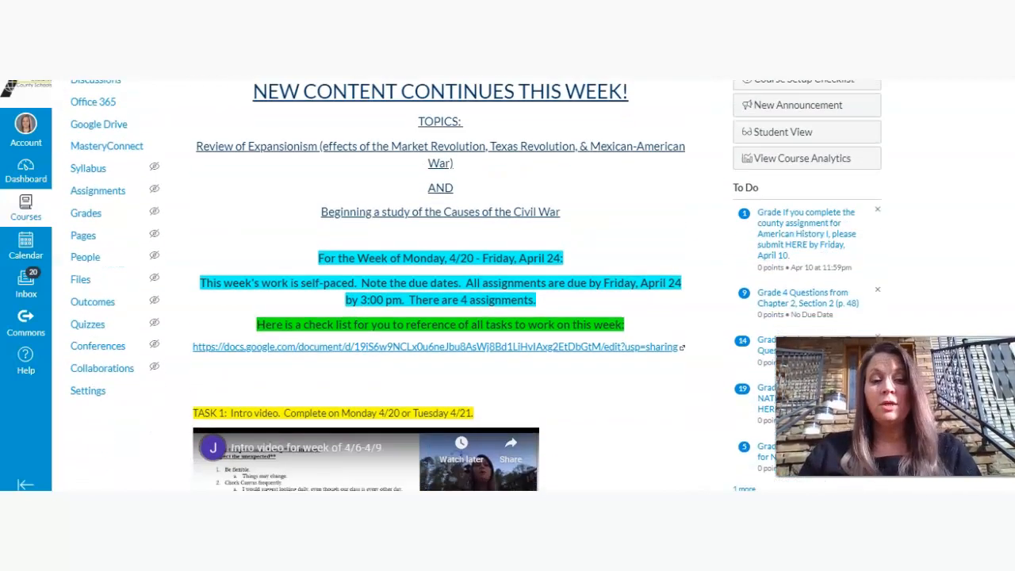
Reach the Task 5 review quiz on Market Revolution through the Mexican American War.
scroll(down, 3)
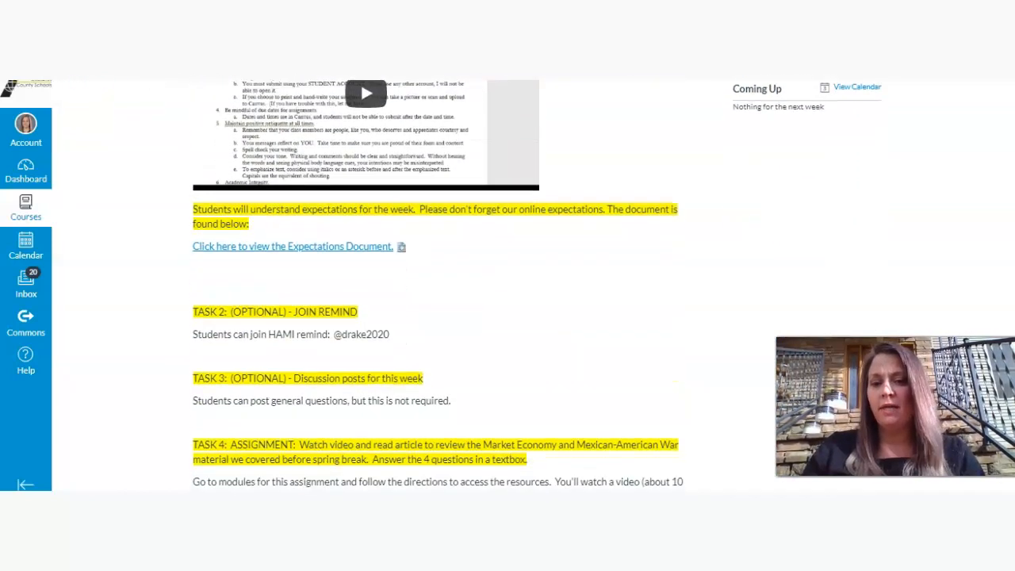
scroll(down, 3)
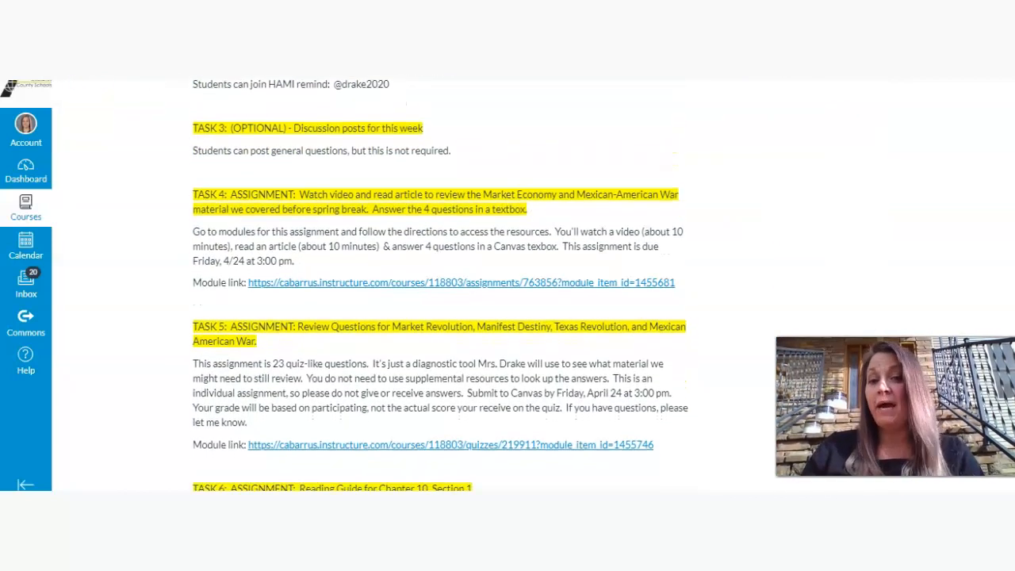
scroll(down, 3)
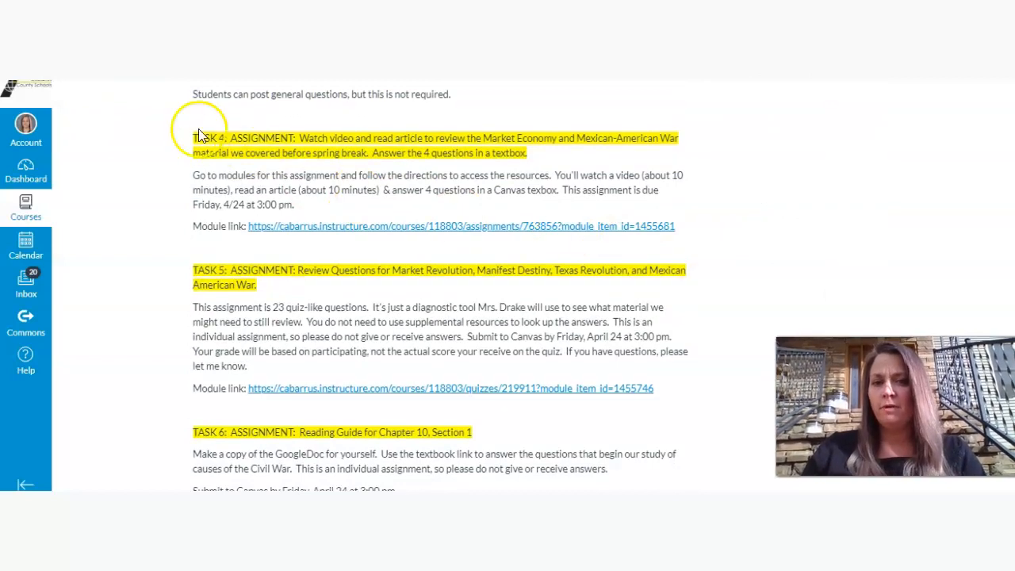
drag(193, 138, 533, 152)
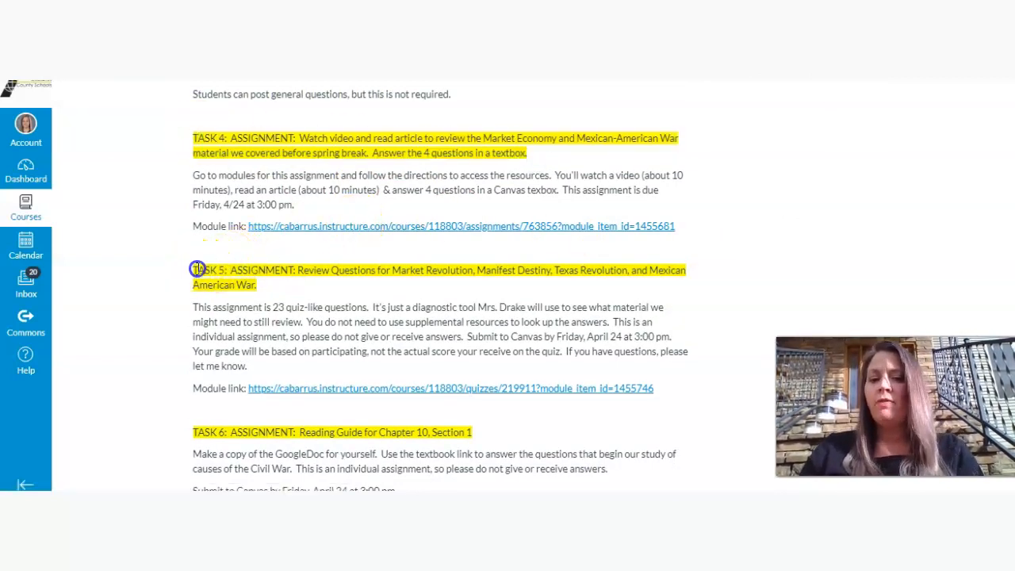
drag(196, 269, 255, 286)
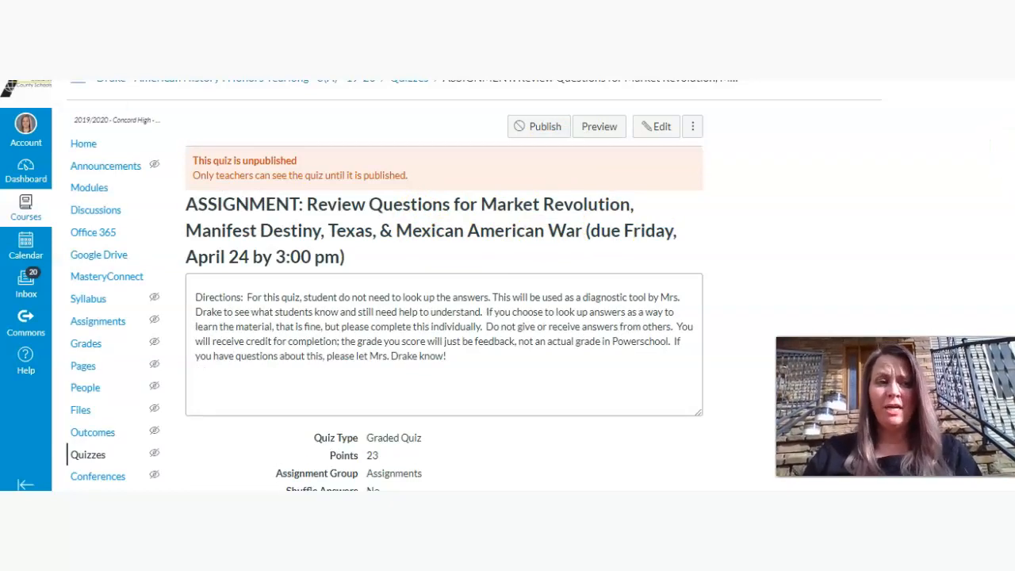
Scroll through the Task 5 quiz directions and its 23-point settings.
scroll(down, 3)
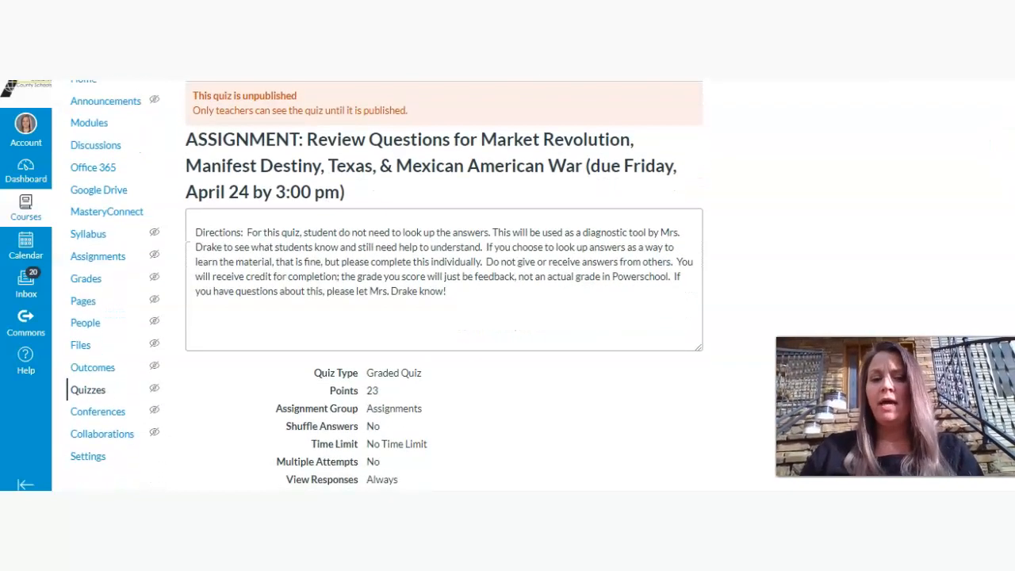
scroll(down, 3)
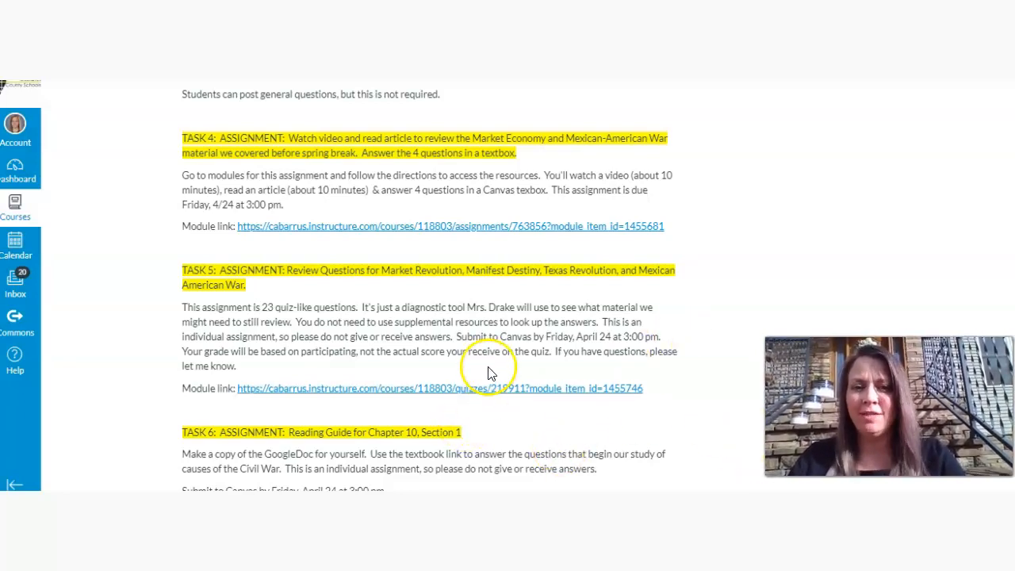
mouse_move(323, 283)
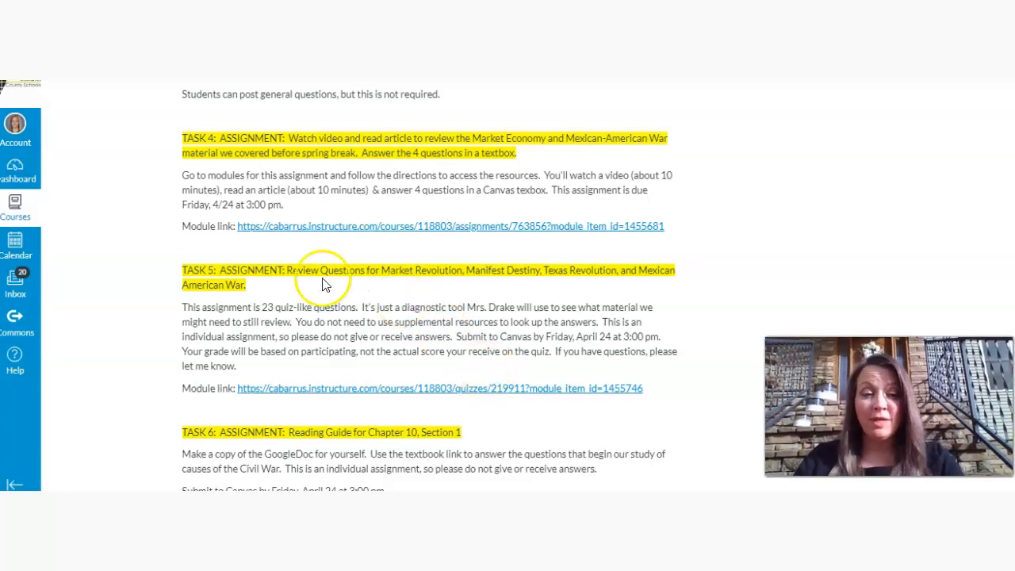
Scroll down the homepage task list toward the Task 7 Compromise of 1850 entry.
scroll(down, 3)
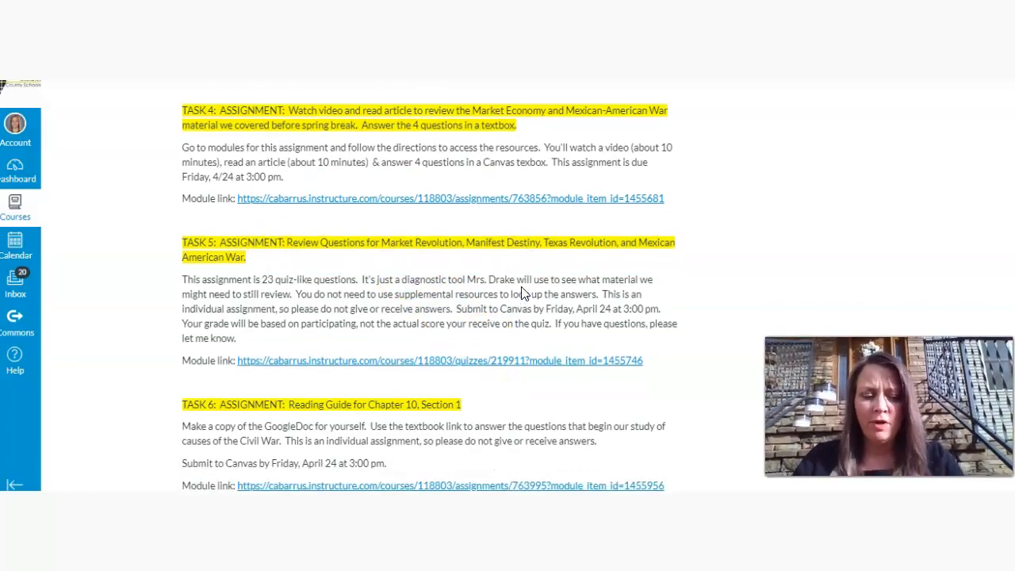
scroll(down, 3)
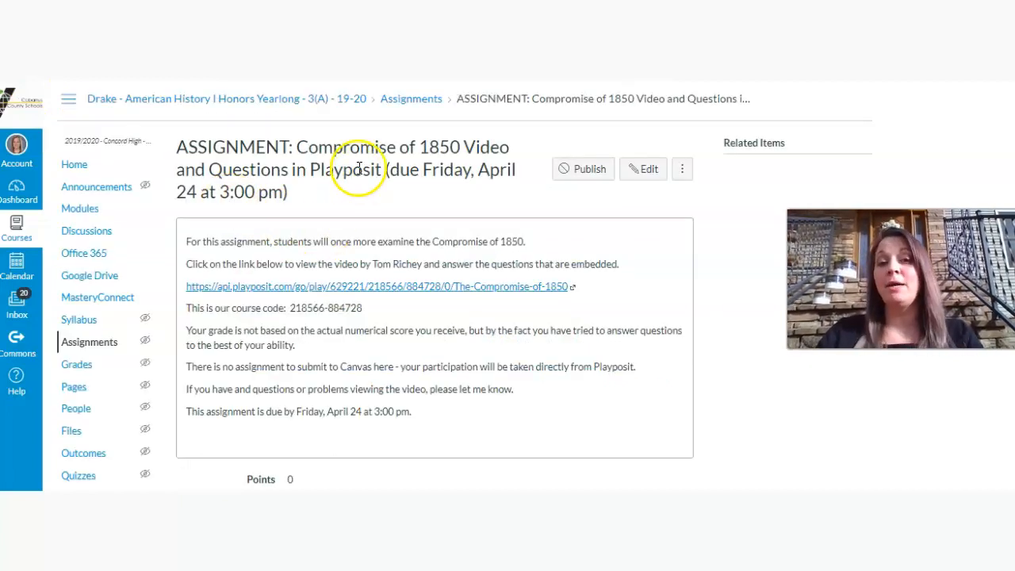
mouse_move(368, 179)
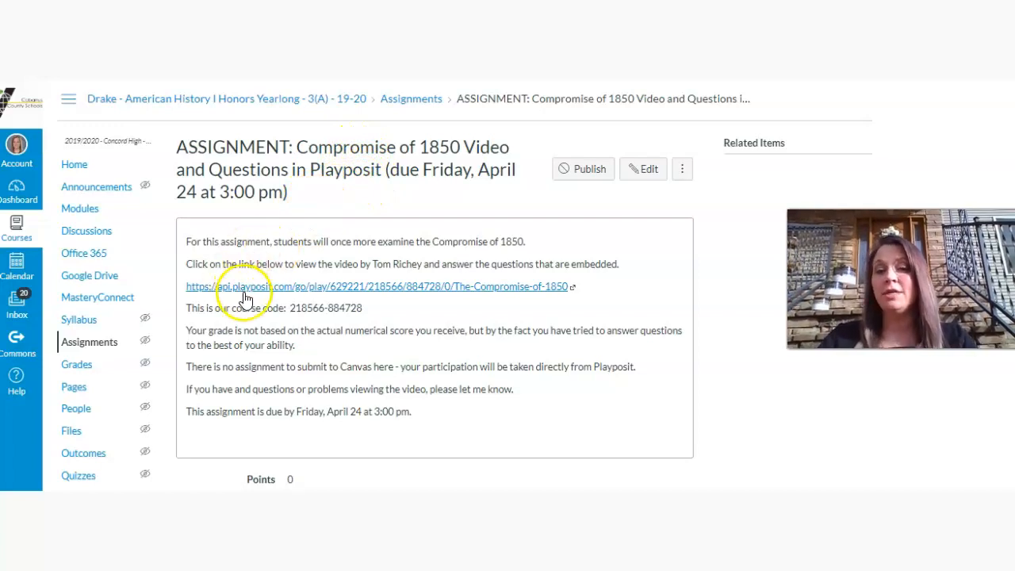
Point out the Playposit link on the Compromise of 1850 assignment page.
click(251, 286)
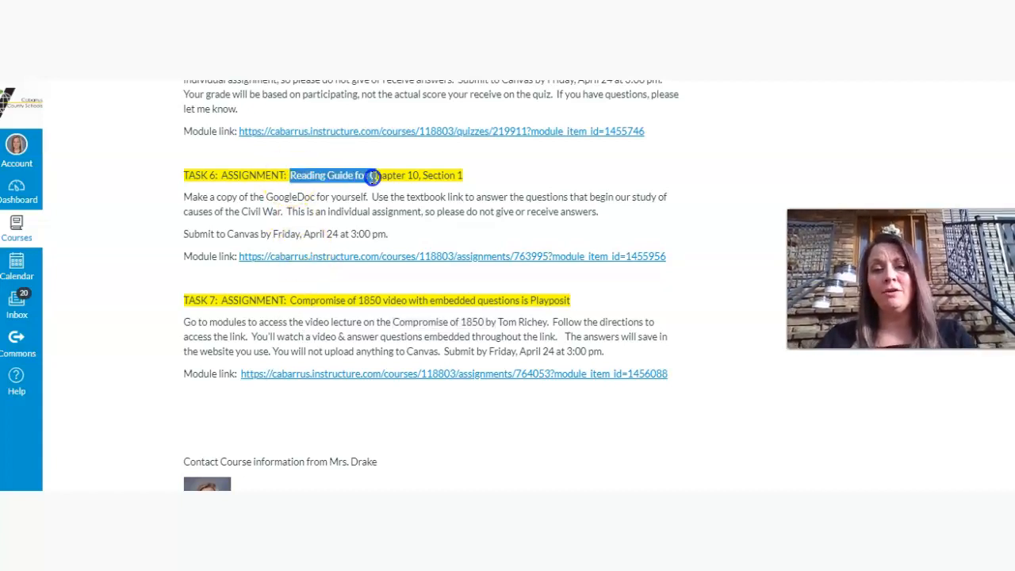
mouse_move(51, 88)
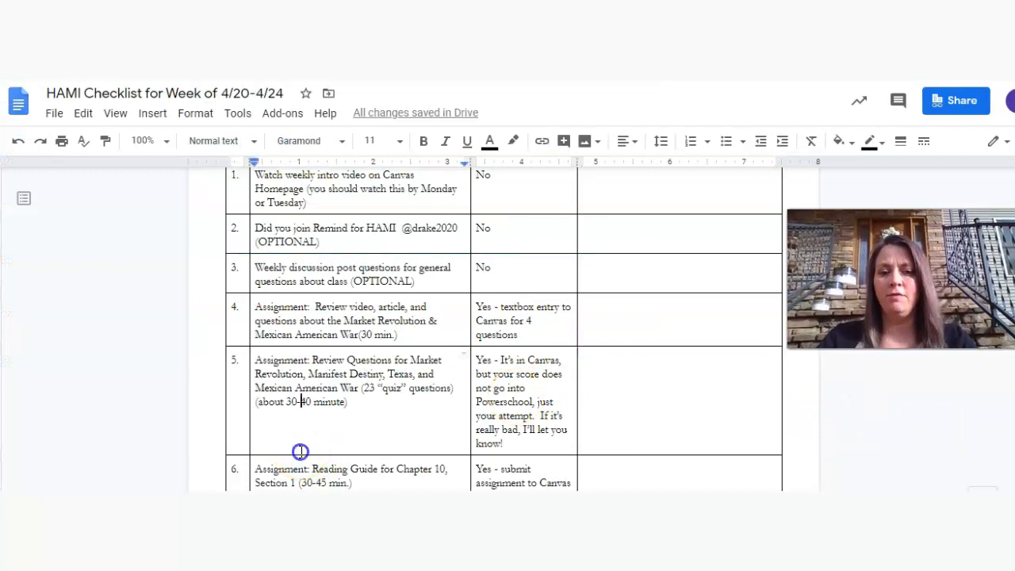
scroll(down, 3)
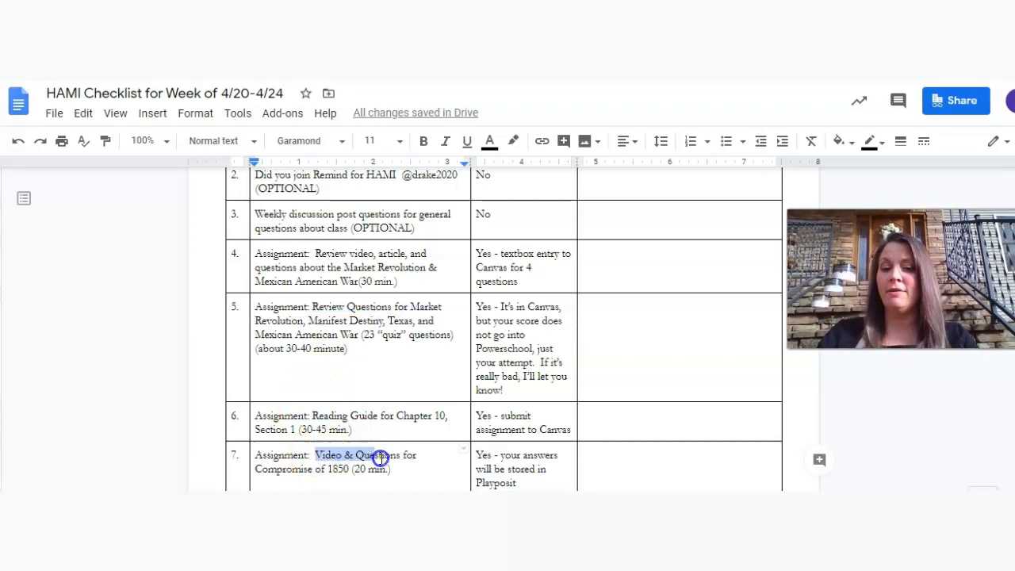
click(416, 468)
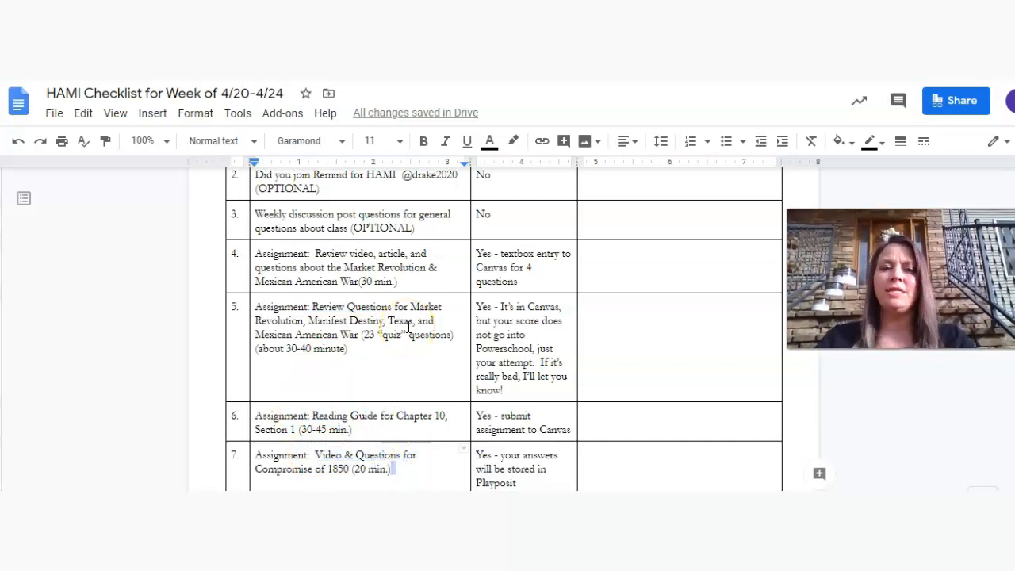
mouse_move(85, 234)
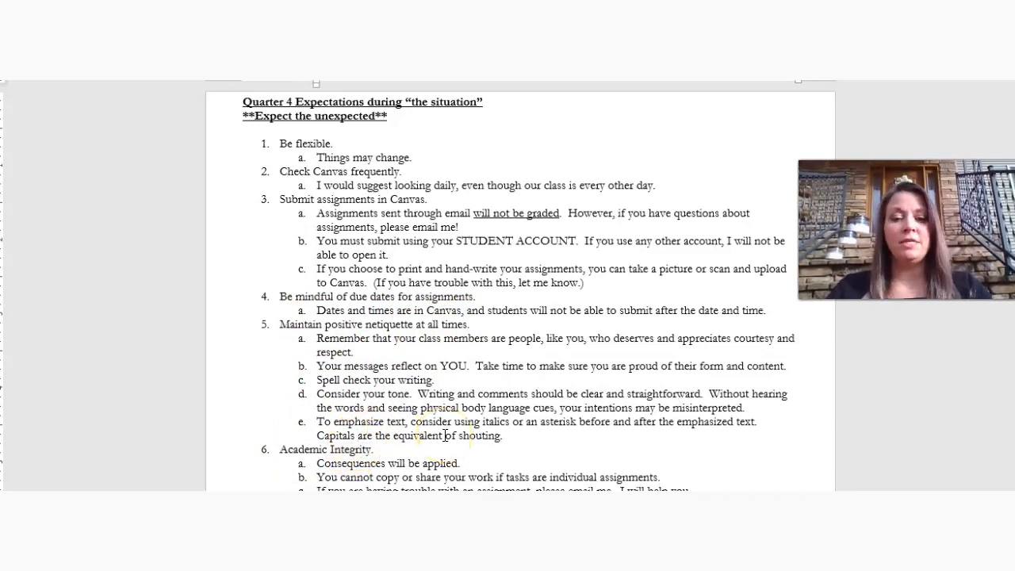
Scroll through the Quarter 4 expectations list and help contacts to the In summary section.
scroll(down, 3)
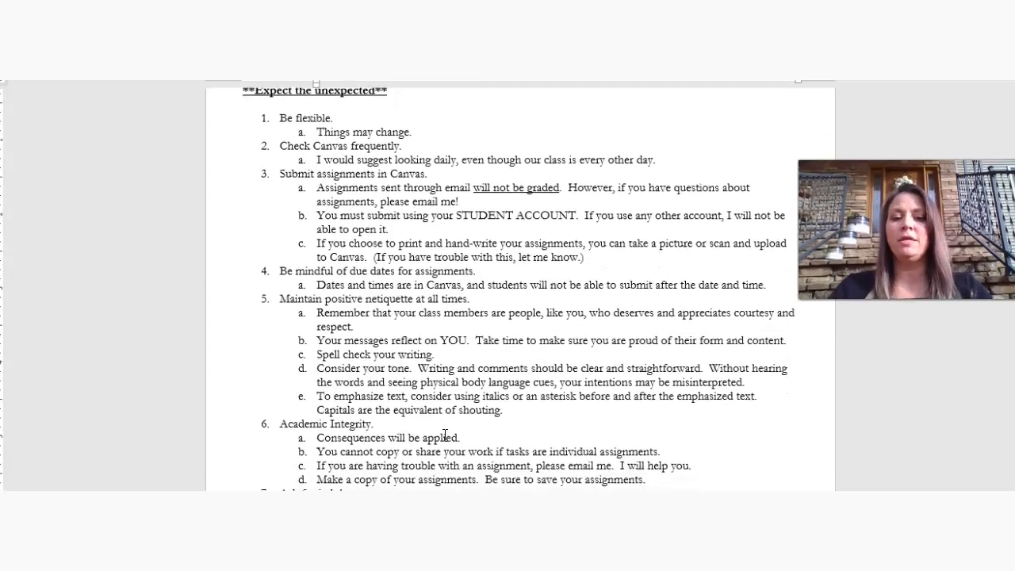
scroll(down, 3)
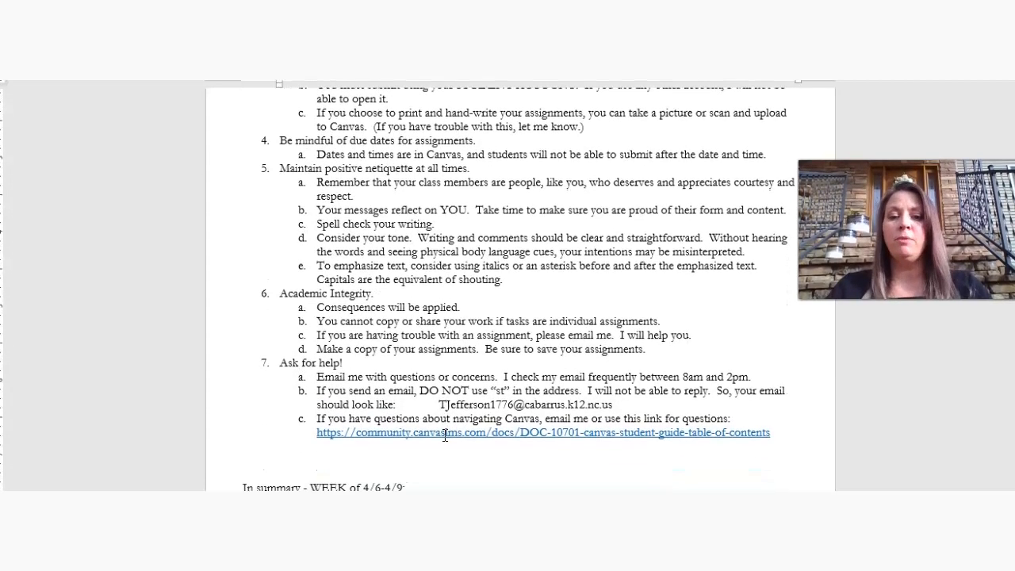
scroll(down, 3)
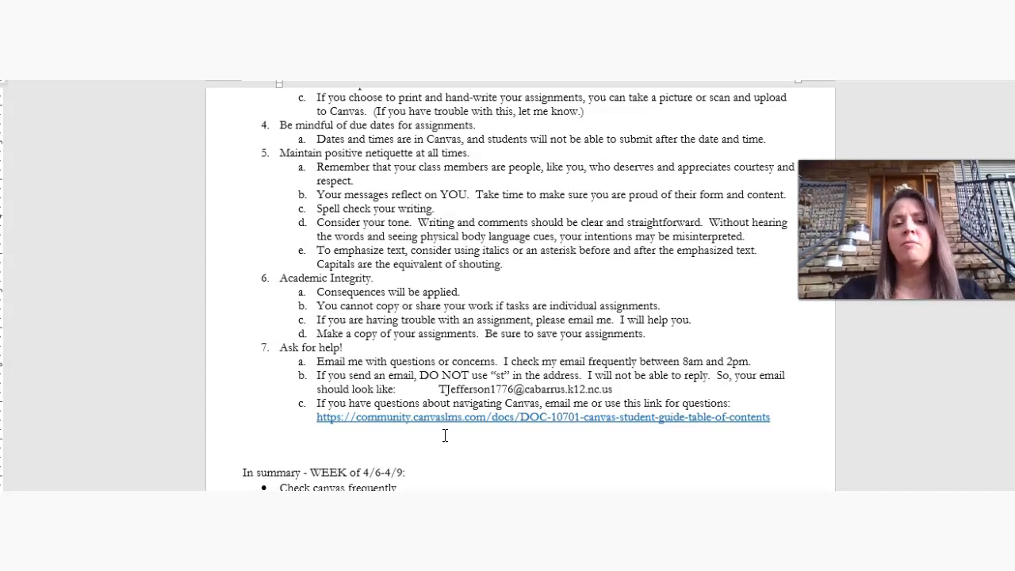
scroll(down, 3)
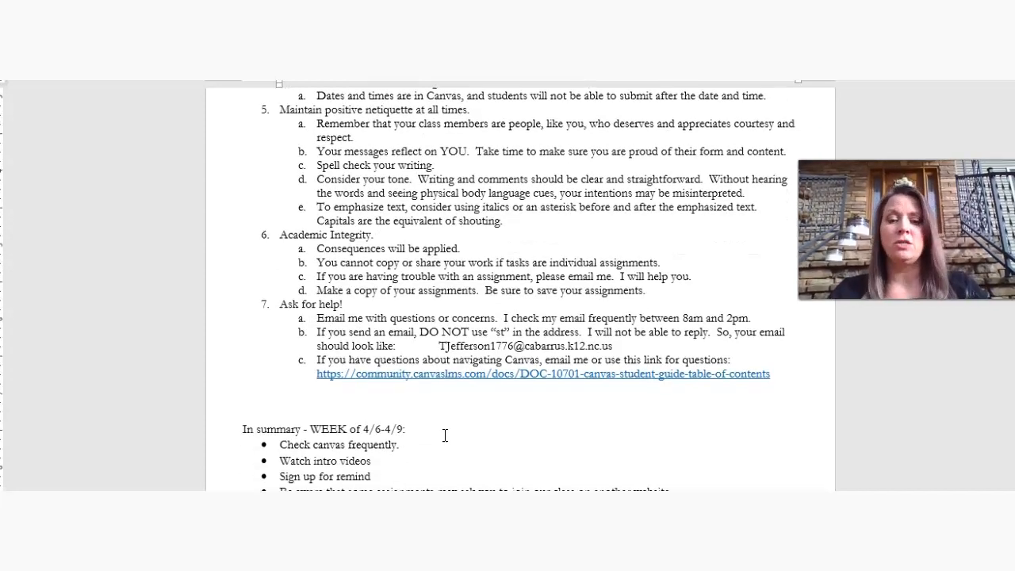